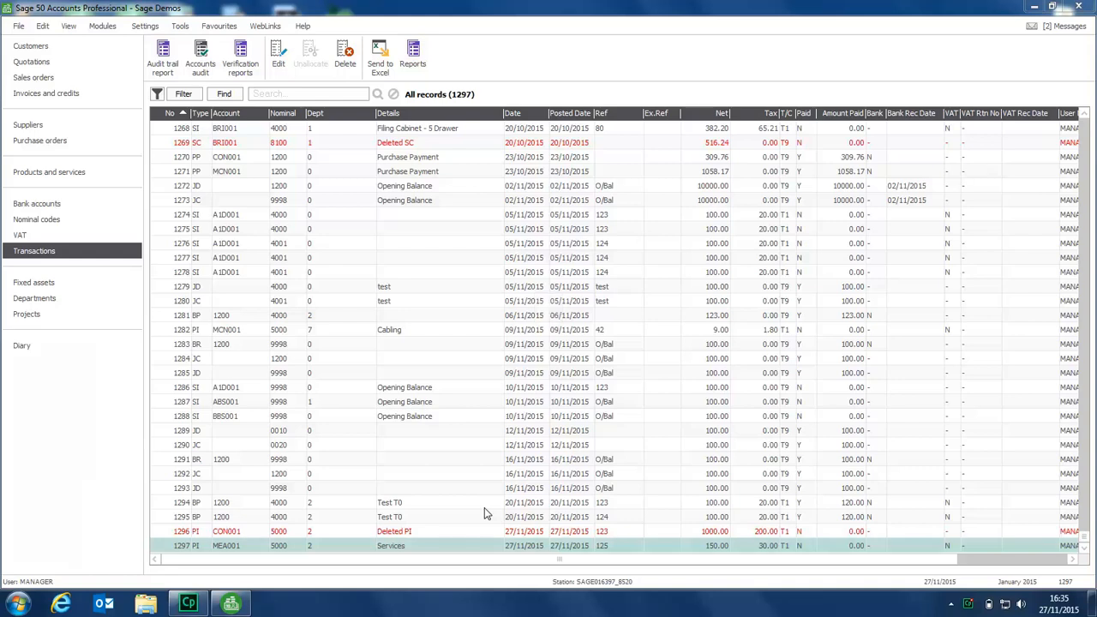
{"action": "mouse_move", "coordinate": [490, 511]}
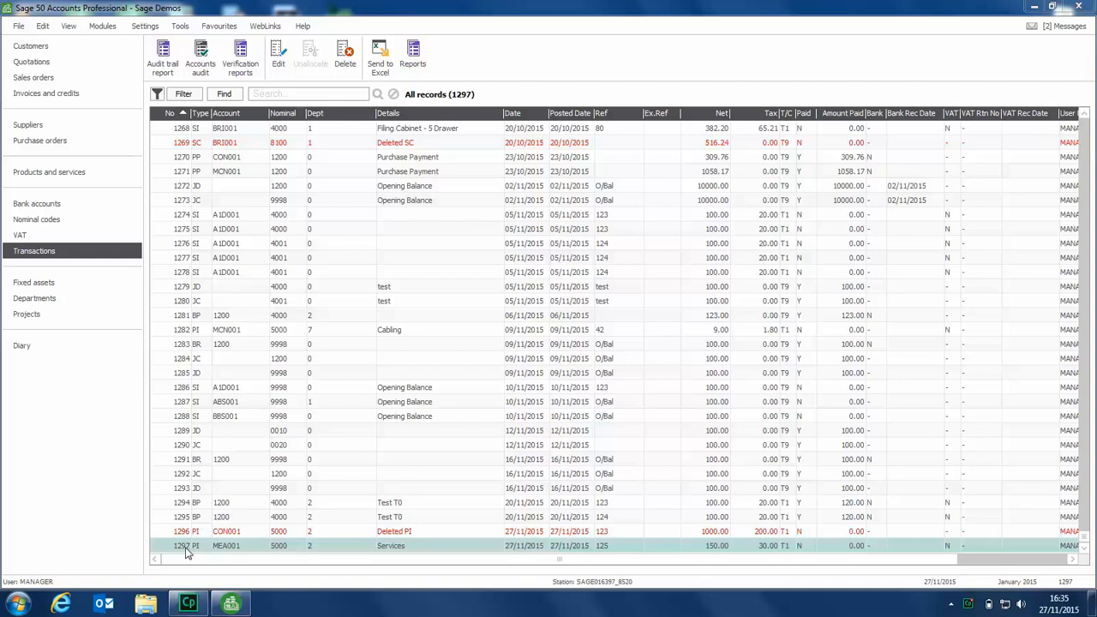
{"action": "mouse_move", "coordinate": [206, 556]}
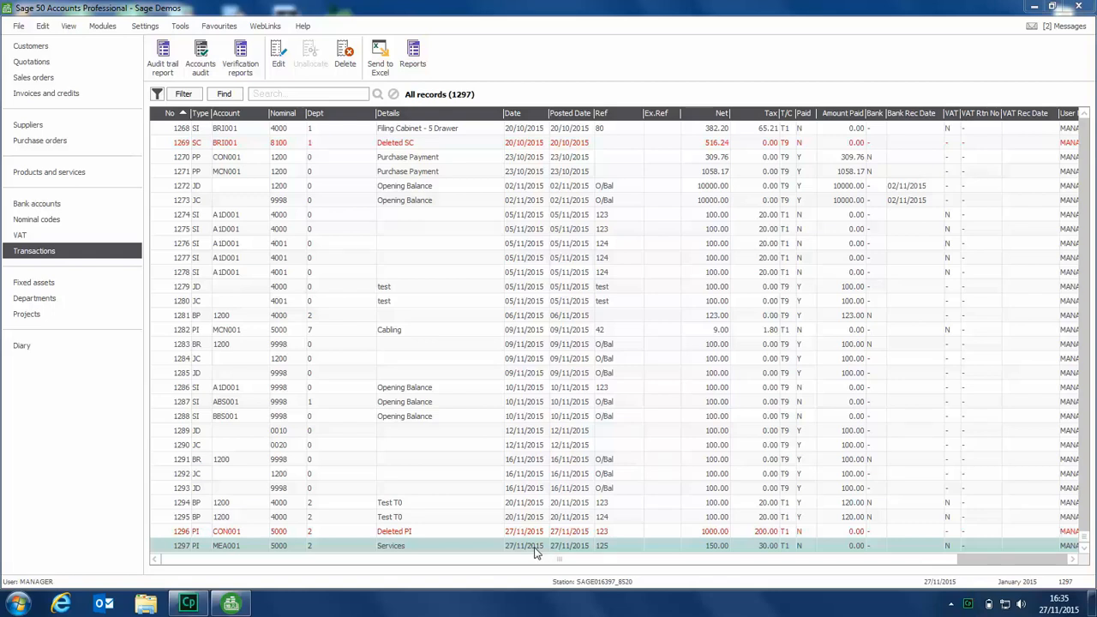
{"action": "mouse_move", "coordinate": [533, 549]}
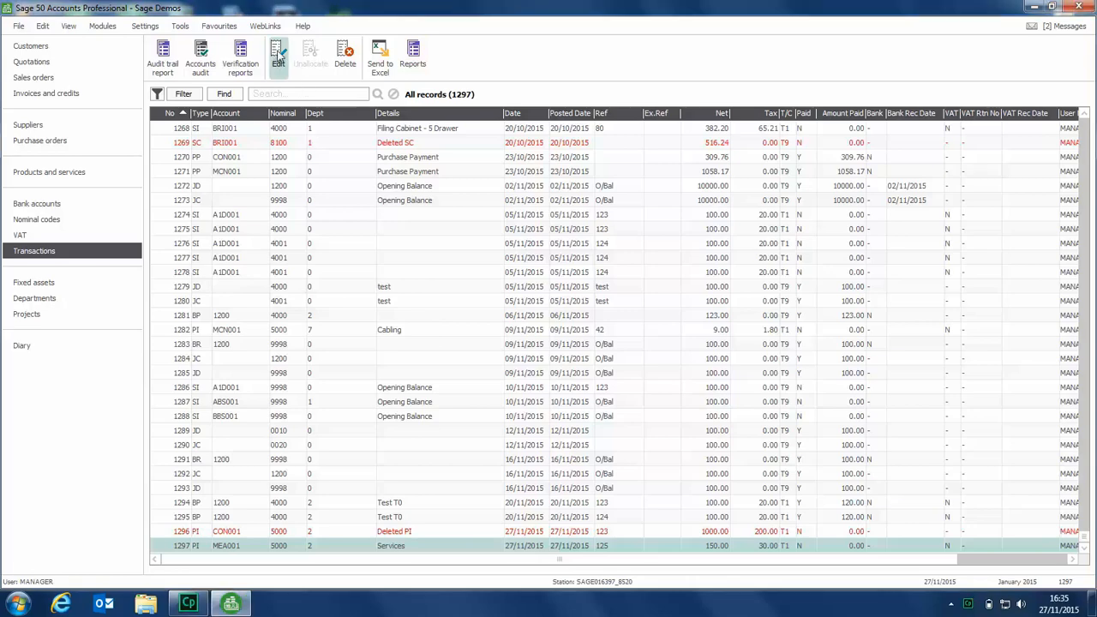
Redate invoice 1297 to 26 November via the Created on calendar, save and confirm posting
{"action": "left_click", "coordinate": [278, 53]}
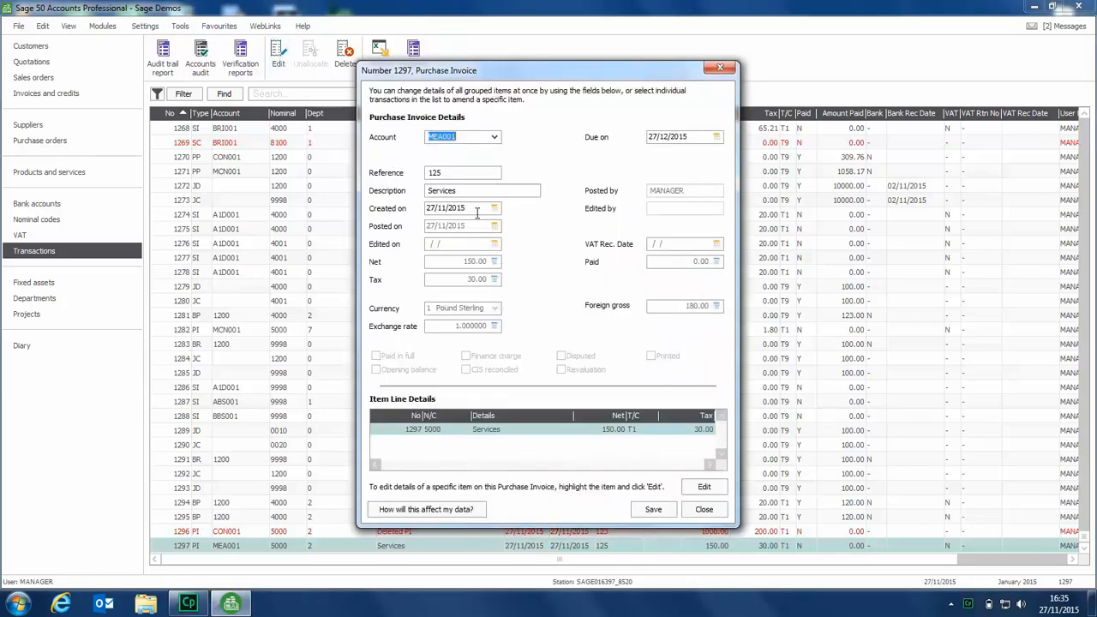
{"action": "left_click", "coordinate": [494, 210]}
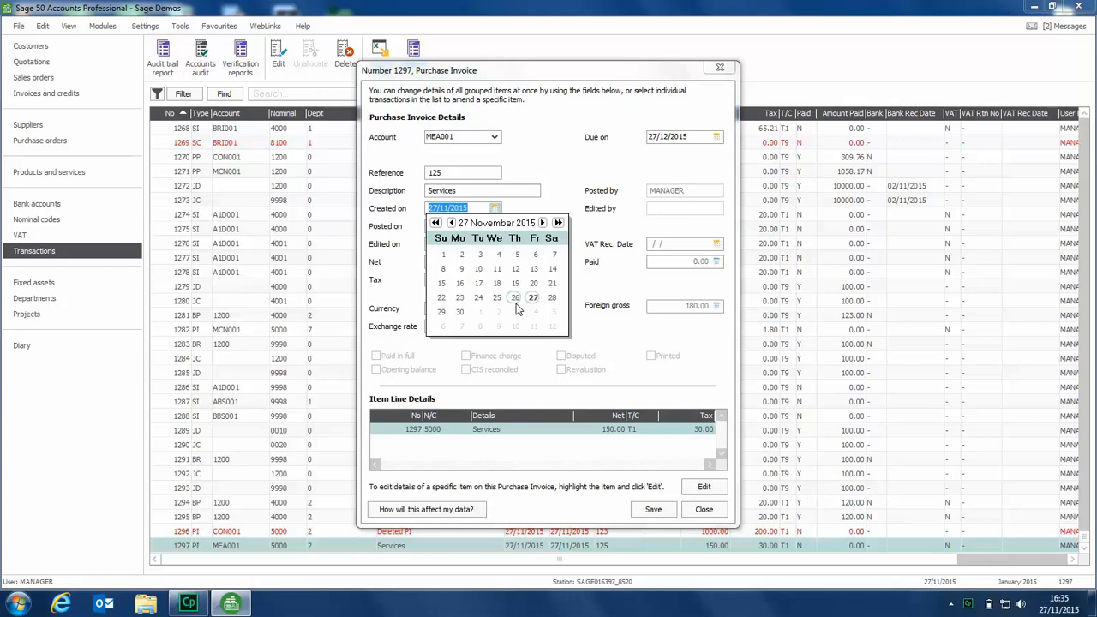
{"action": "left_click", "coordinate": [515, 299]}
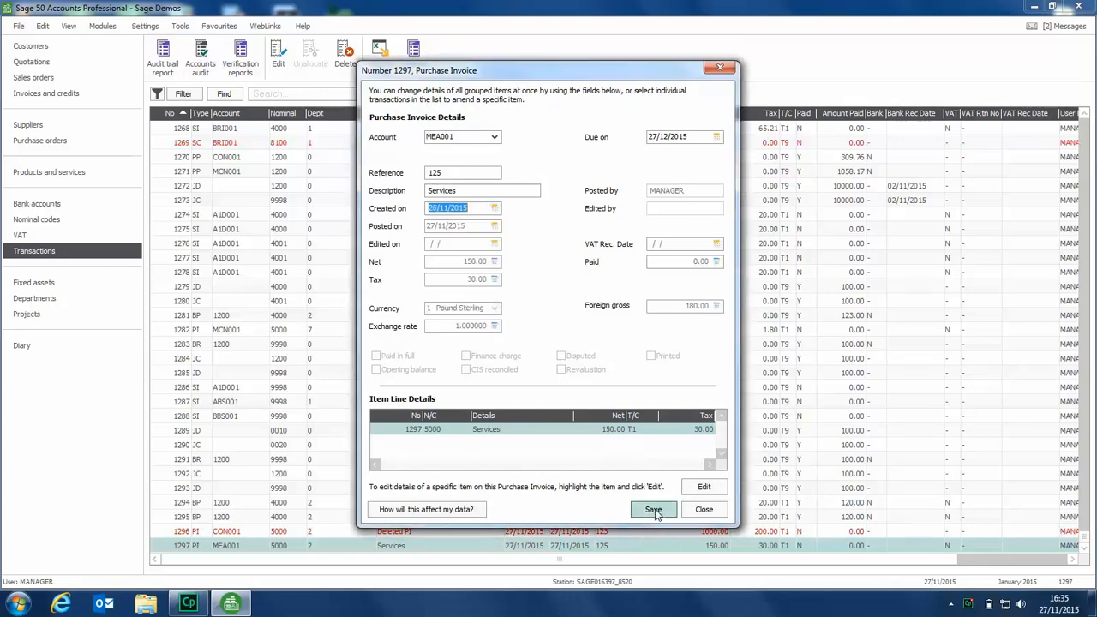
{"action": "left_click", "coordinate": [652, 509]}
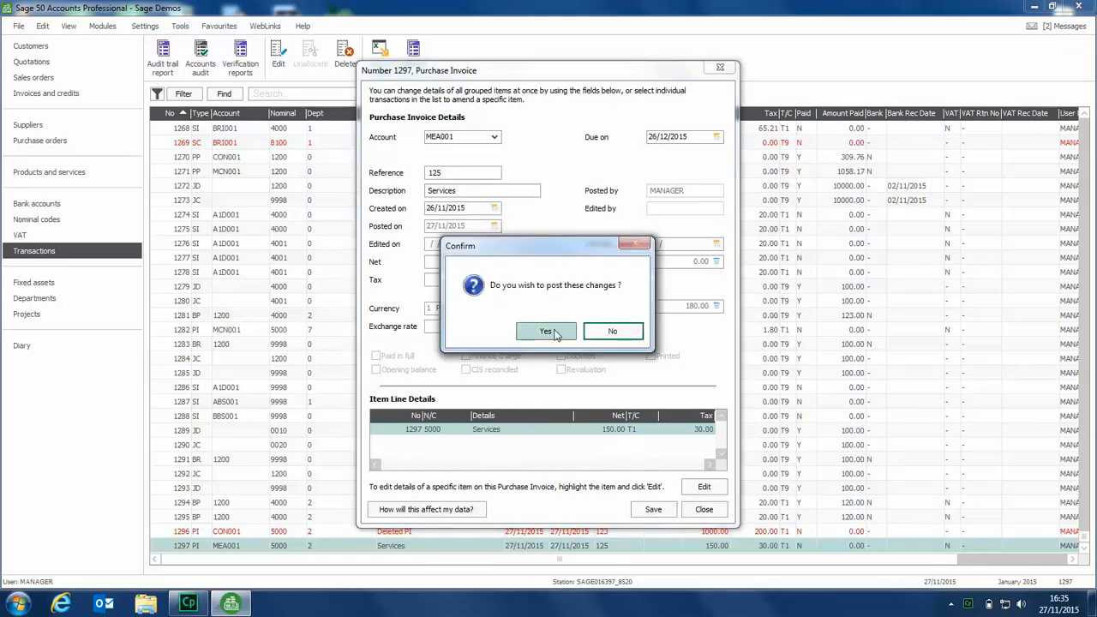
{"action": "left_click", "coordinate": [545, 333]}
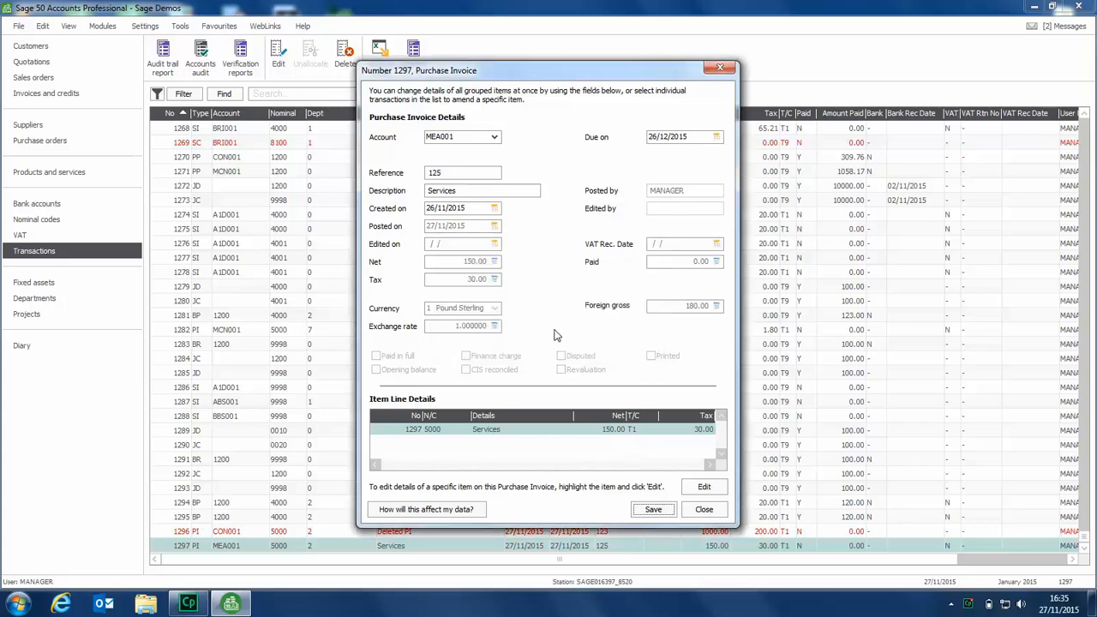
{"action": "left_click", "coordinate": [703, 509]}
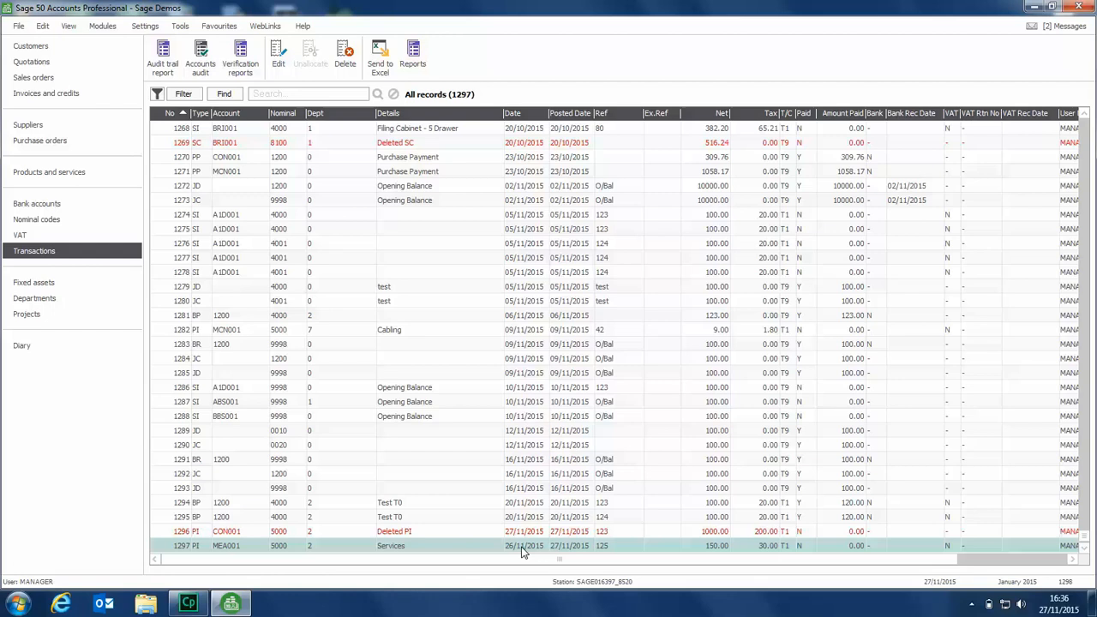
{"action": "mouse_move", "coordinate": [443, 547]}
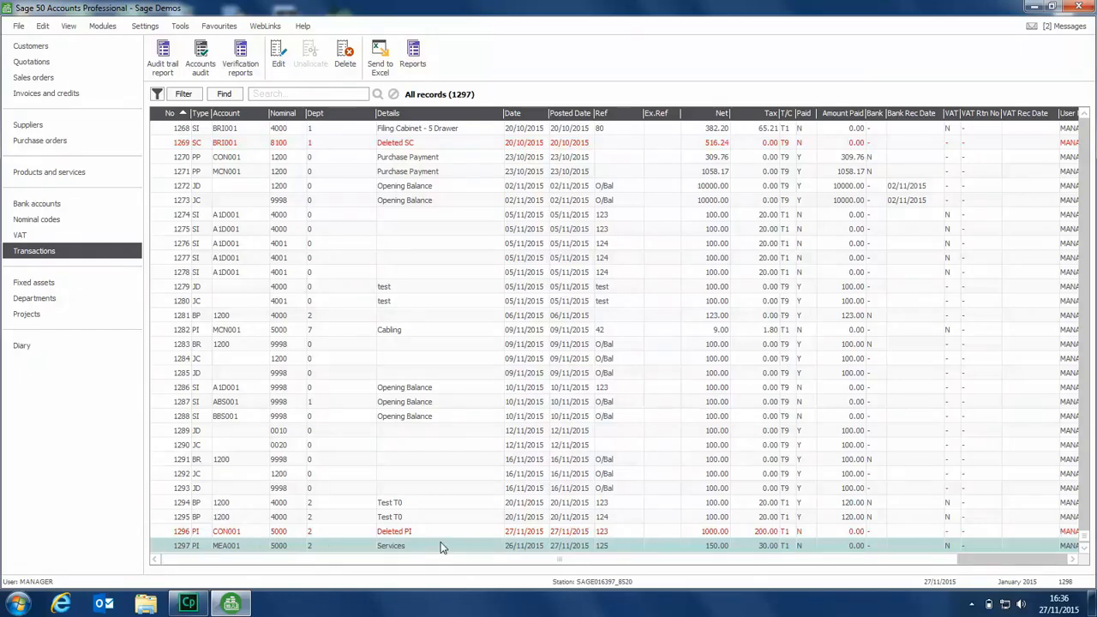
{"action": "mouse_move", "coordinate": [518, 553]}
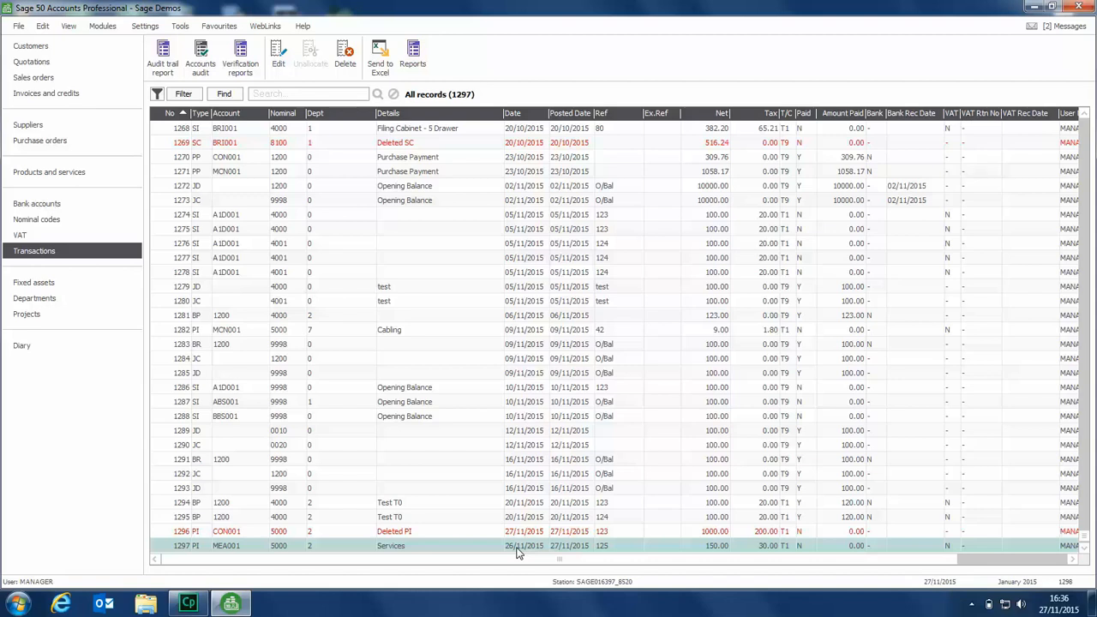
{"action": "mouse_move", "coordinate": [506, 554]}
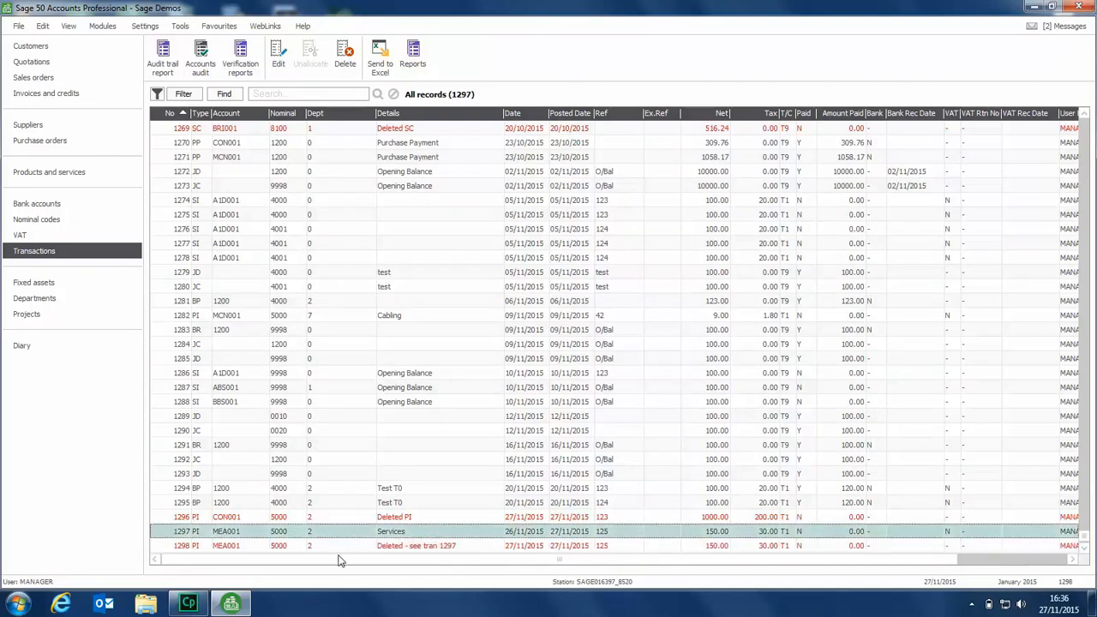
{"action": "mouse_move", "coordinate": [386, 552]}
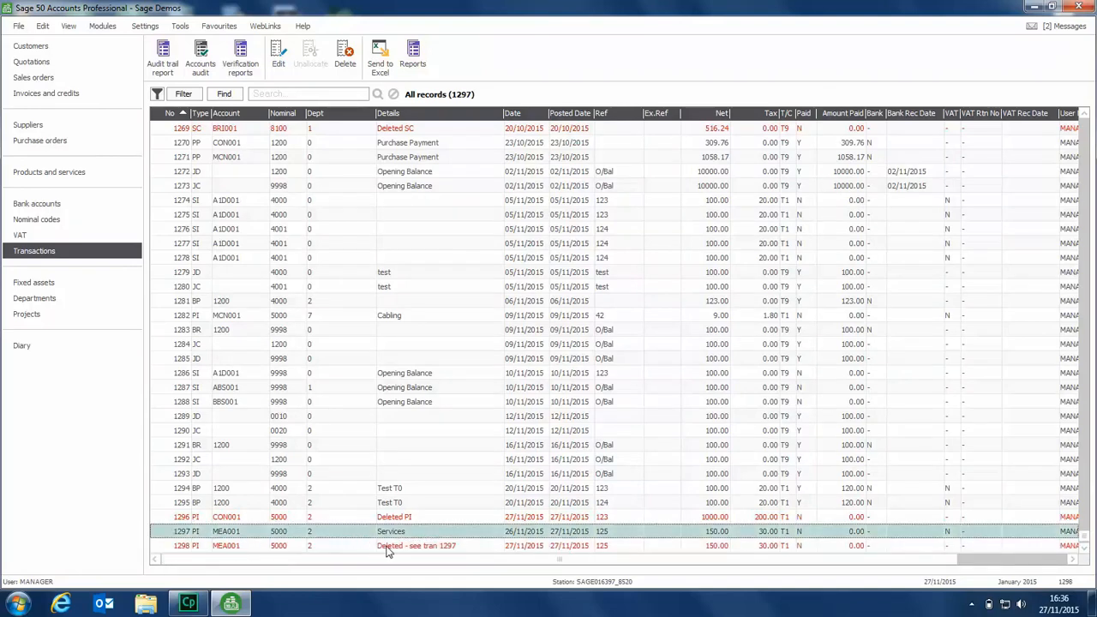
{"action": "mouse_move", "coordinate": [455, 555]}
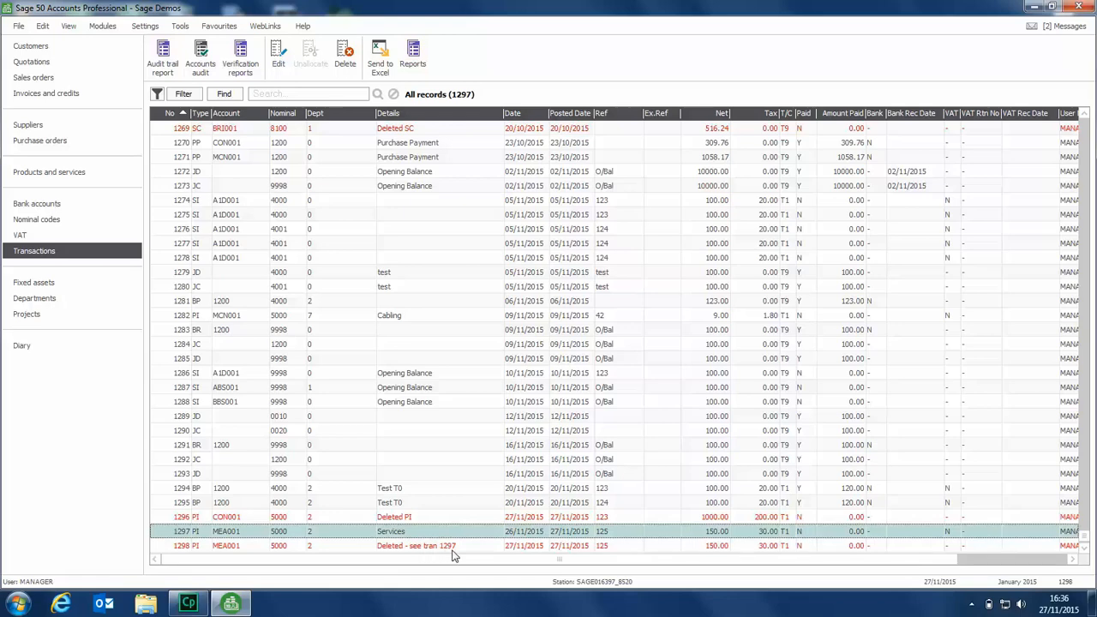
{"action": "mouse_move", "coordinate": [212, 538]}
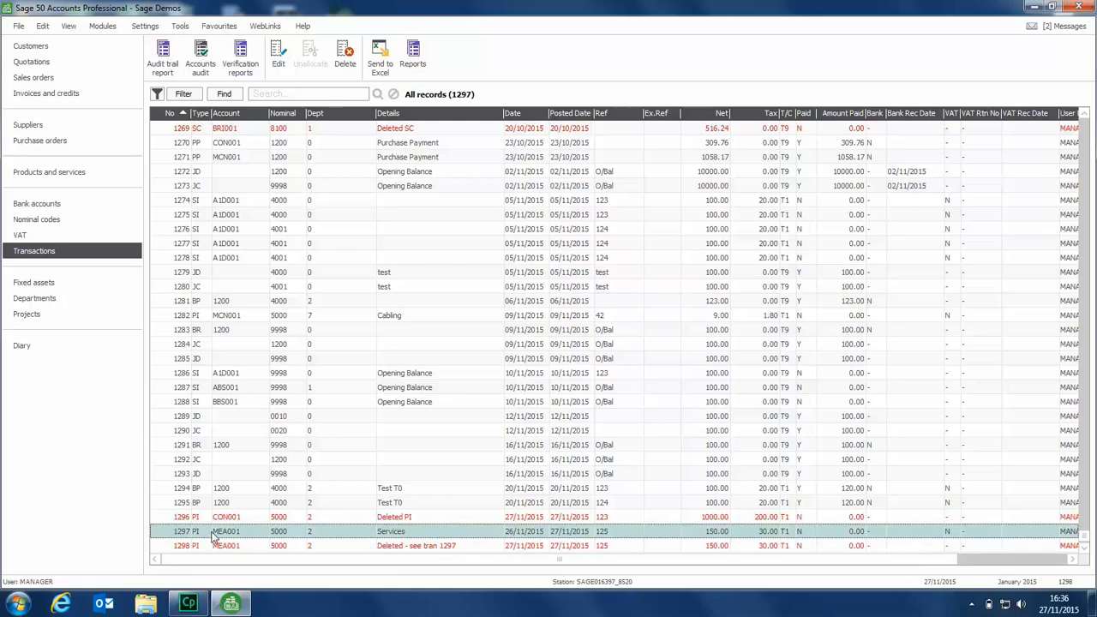
{"action": "mouse_move", "coordinate": [195, 539]}
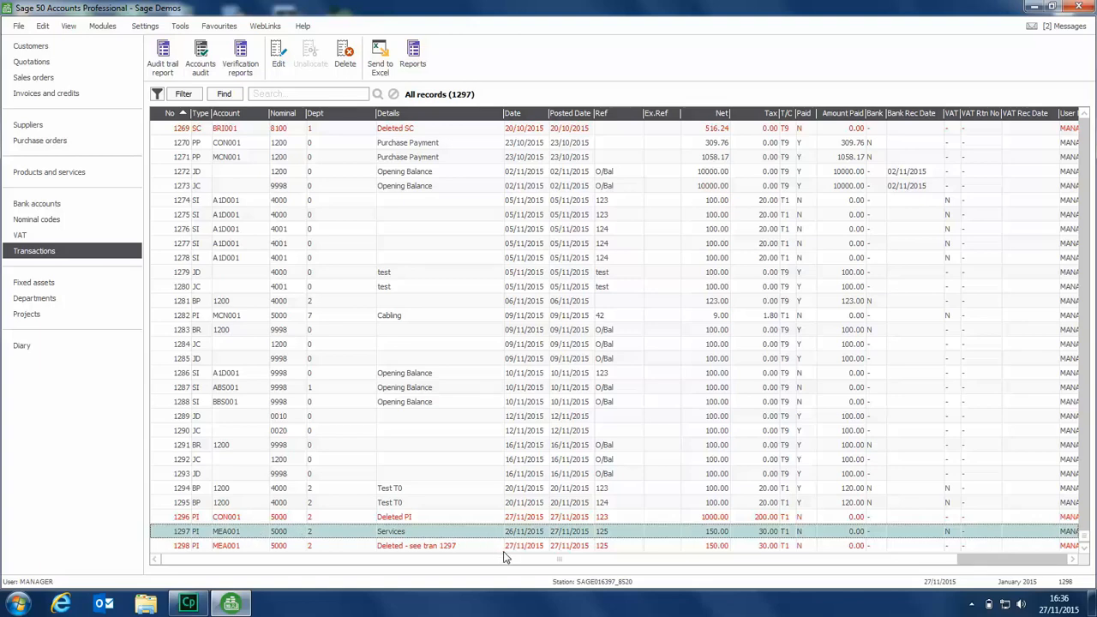
{"action": "mouse_move", "coordinate": [507, 555]}
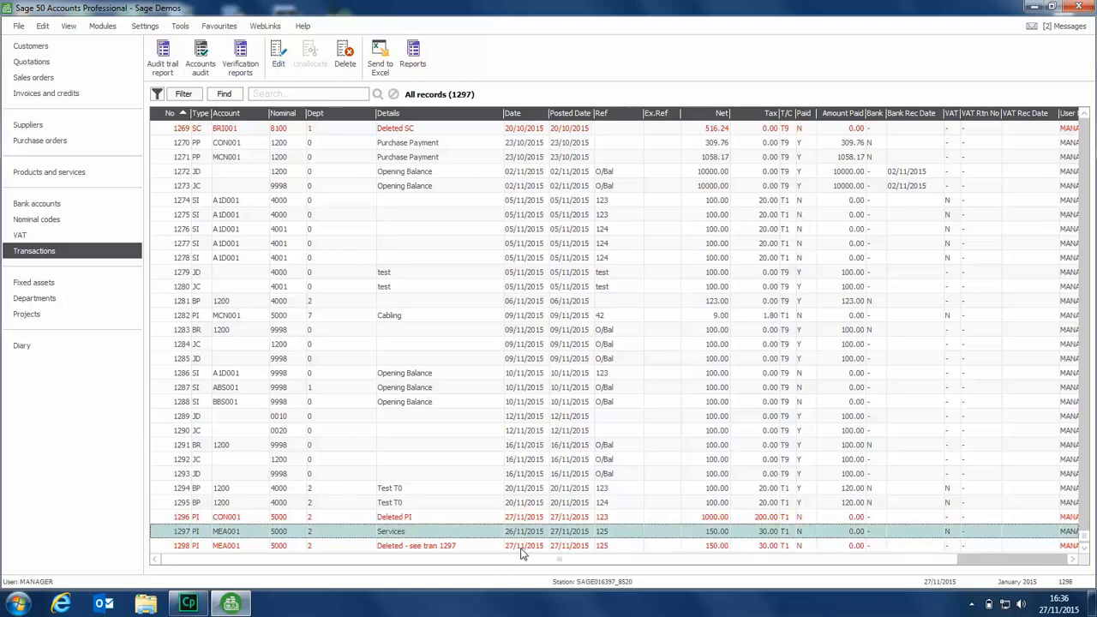
{"action": "mouse_move", "coordinate": [415, 540]}
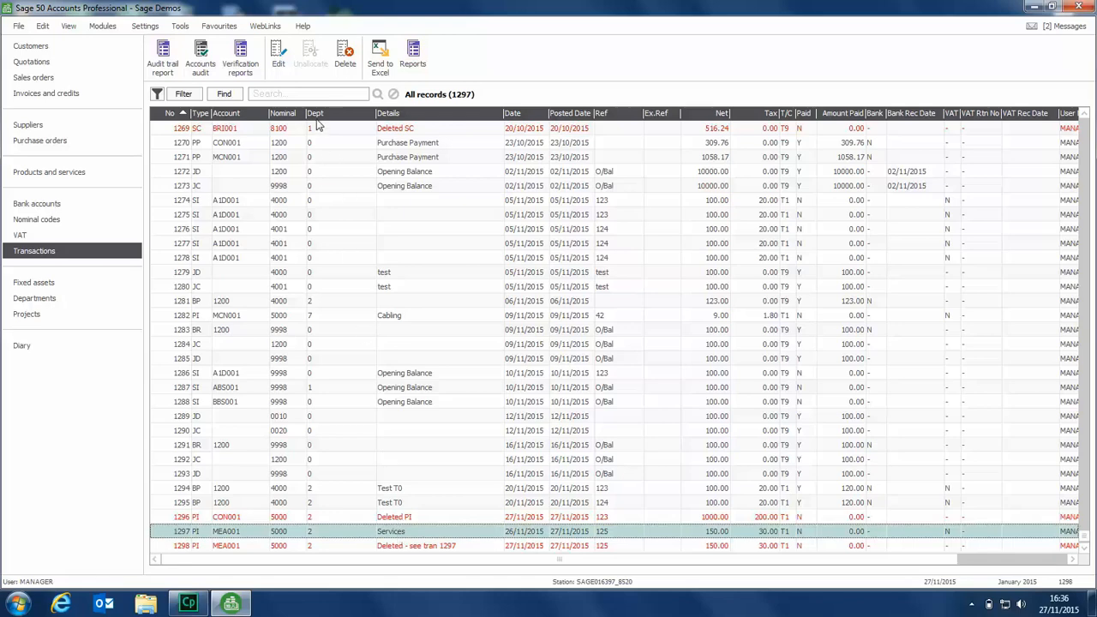
Reopen transaction 1297 from the Transactions list to show its Purchase Invoice details
{"action": "double_click", "coordinate": [391, 531]}
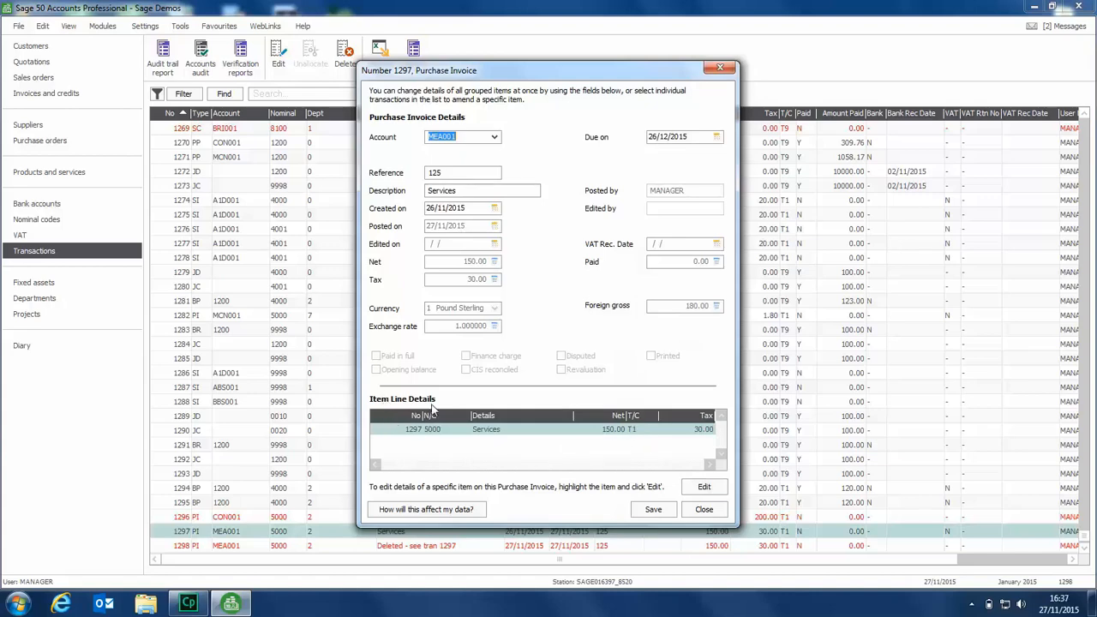
{"action": "mouse_move", "coordinate": [422, 441]}
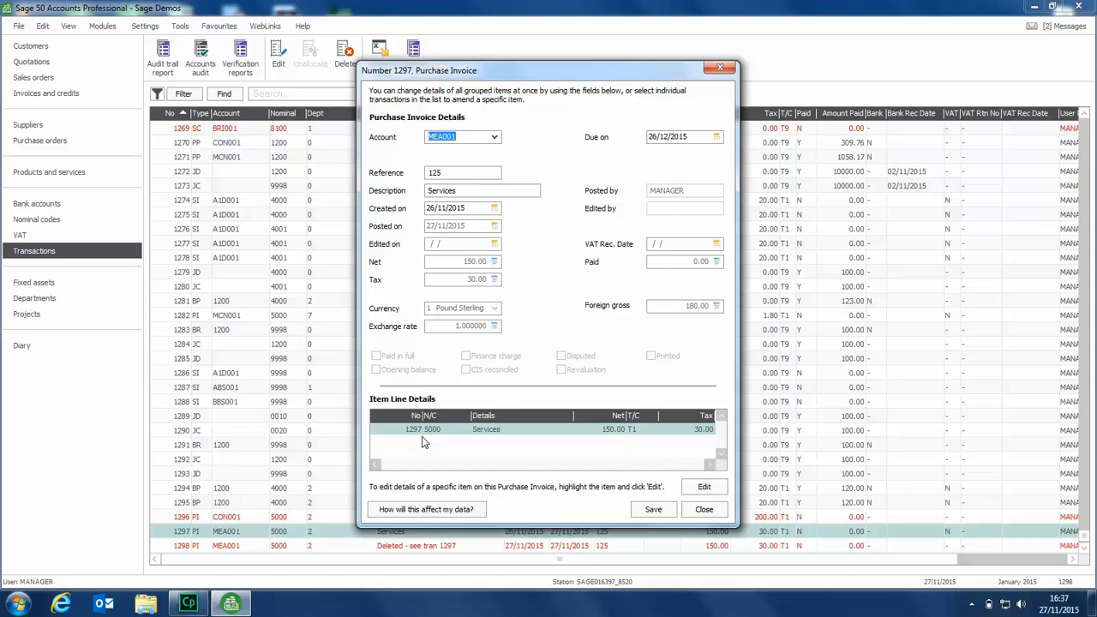
{"action": "mouse_move", "coordinate": [432, 450]}
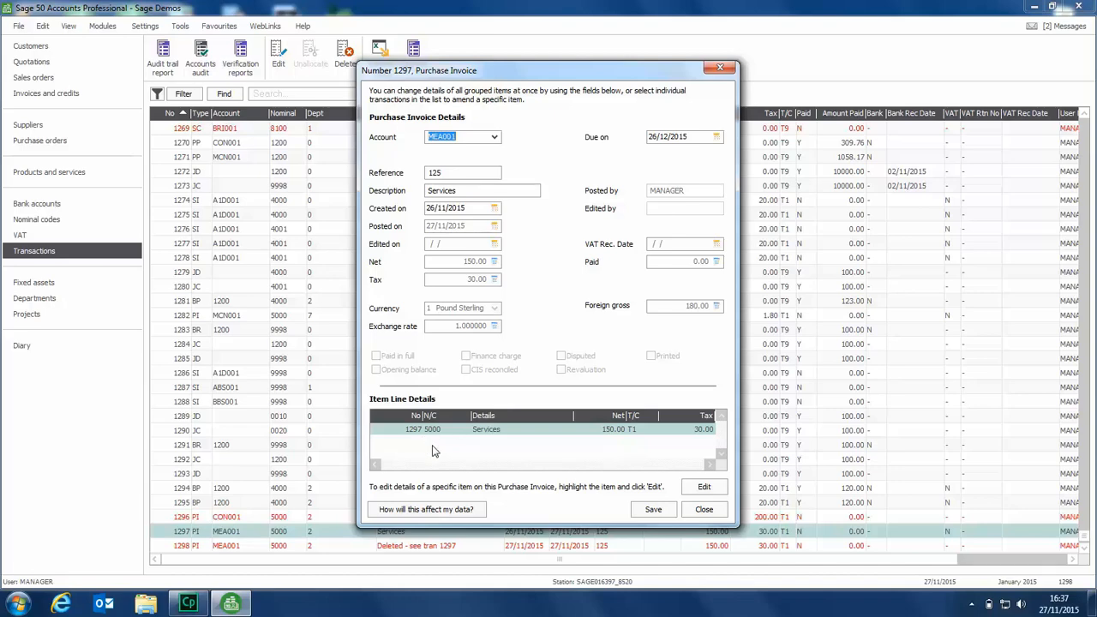
{"action": "mouse_move", "coordinate": [638, 467]}
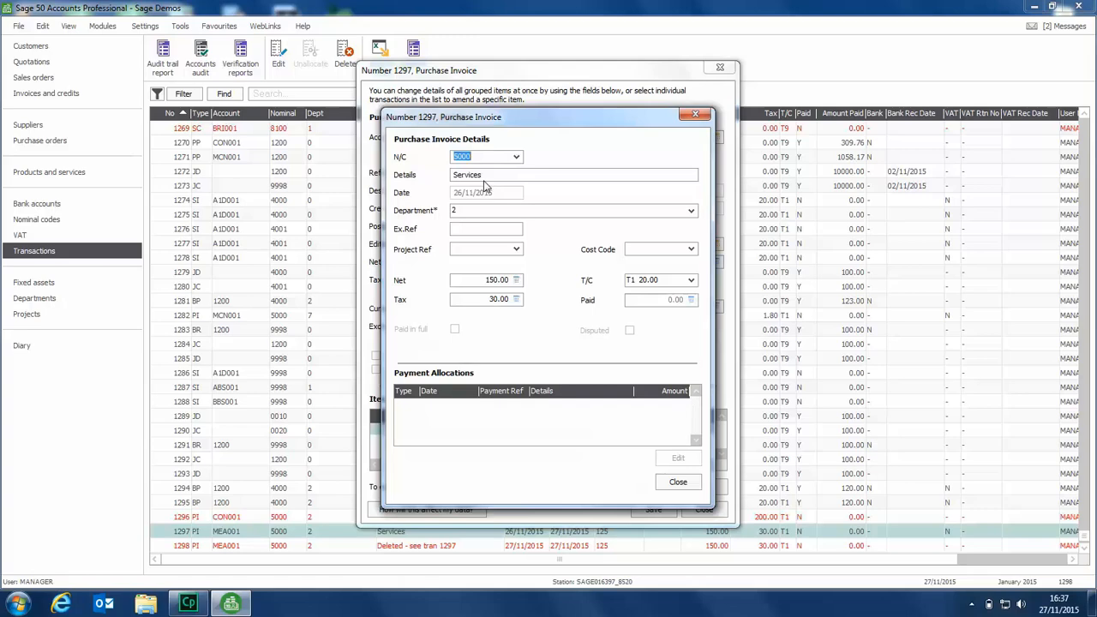
{"action": "mouse_move", "coordinate": [446, 288]}
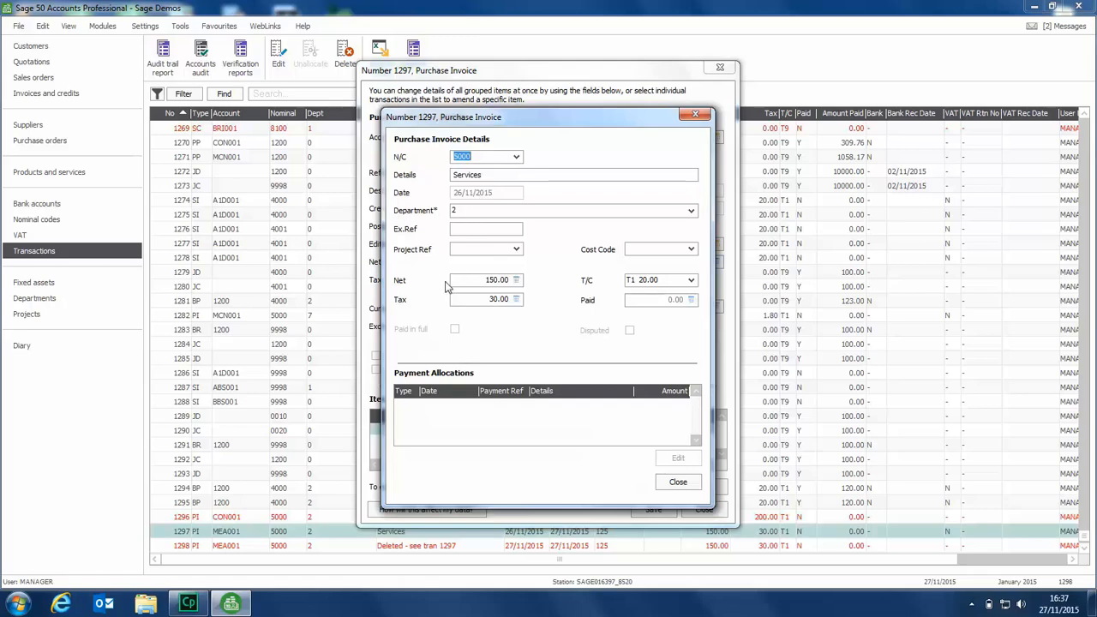
{"action": "mouse_move", "coordinate": [540, 282]}
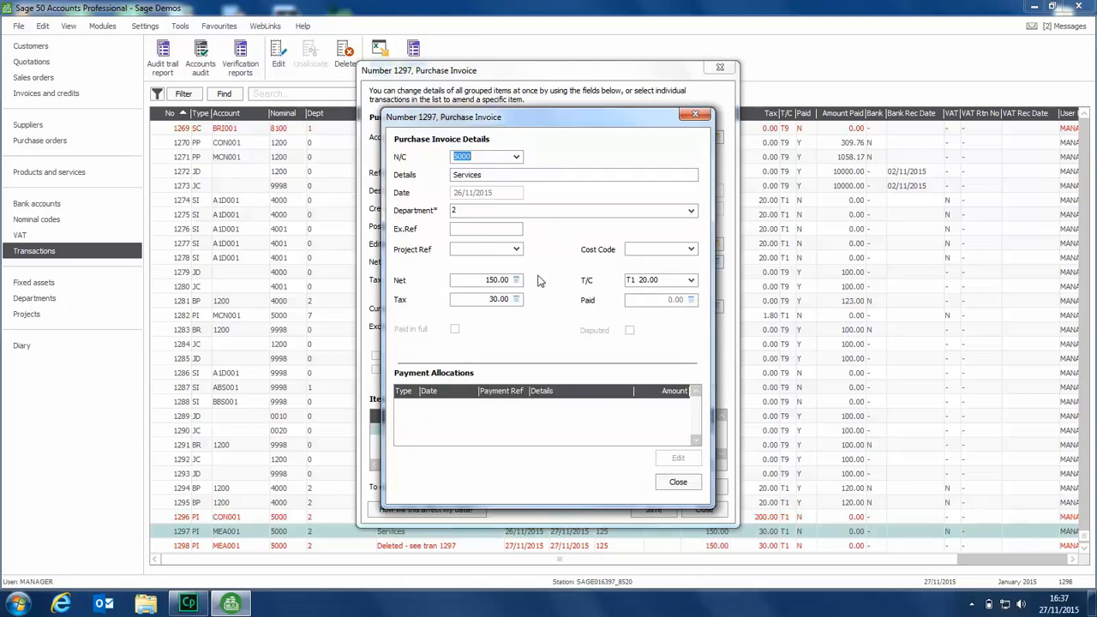
{"action": "mouse_move", "coordinate": [634, 316]}
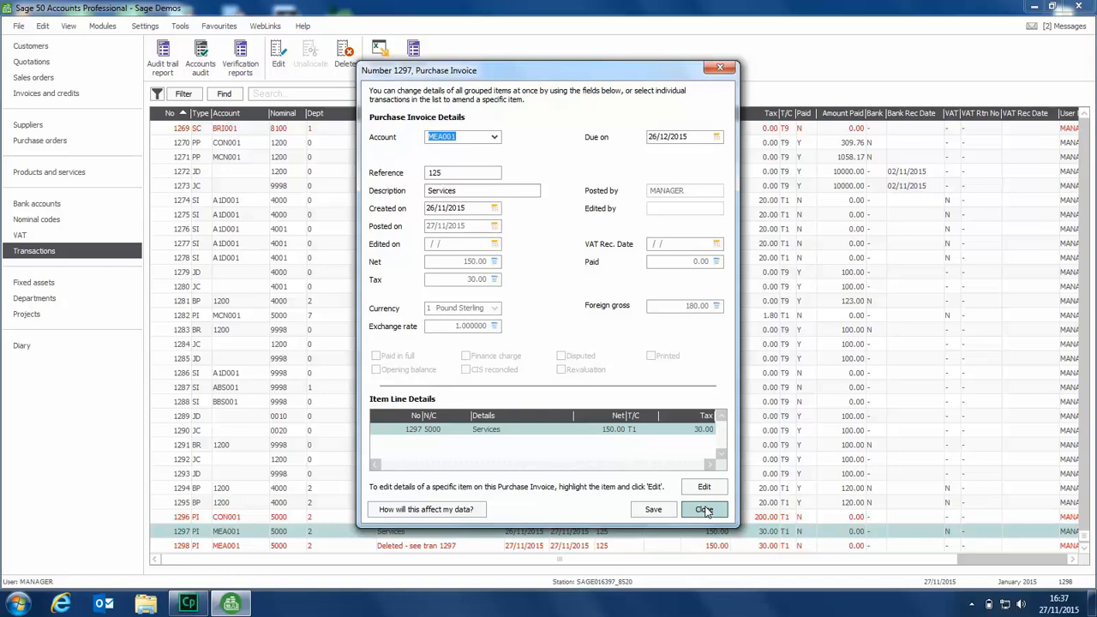
Close the Purchase Invoice 1297 window without changes, returning to the transactions list
{"action": "left_click", "coordinate": [703, 509]}
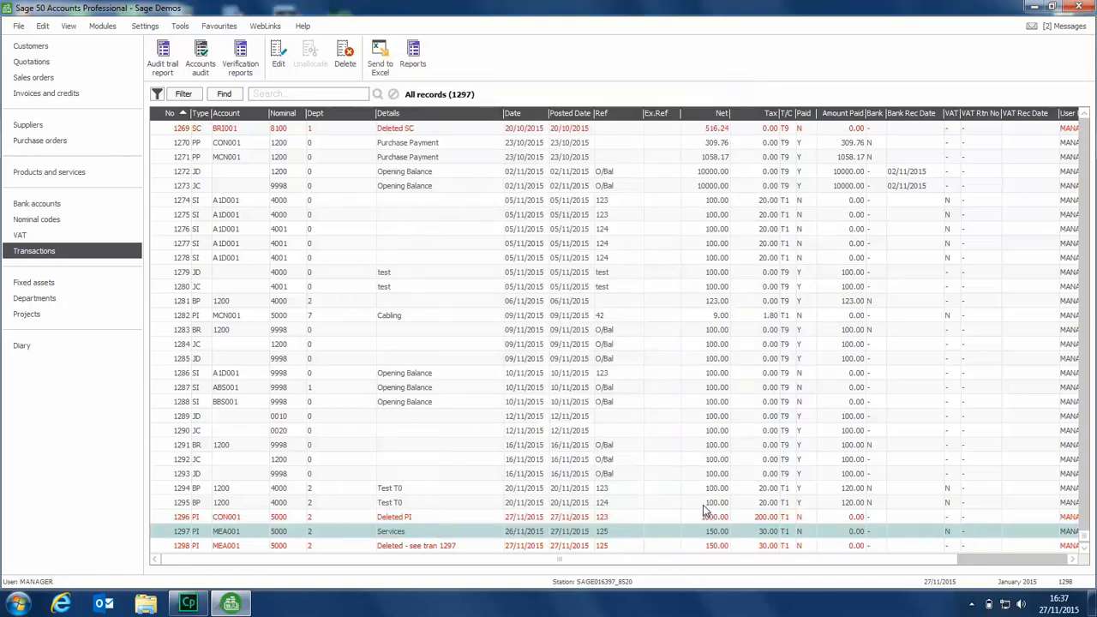